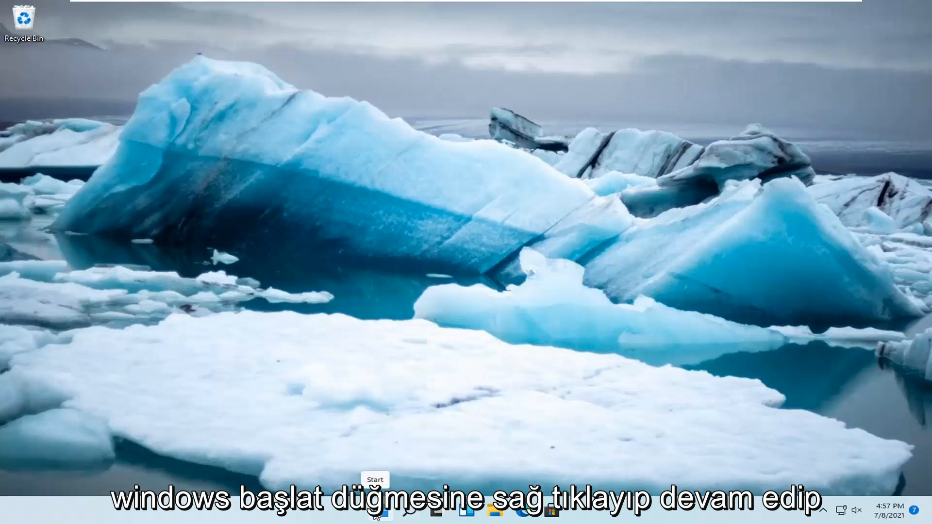
# Step: Launch the Settings app from the Start button's quick-link menu
pyautogui.rightClick(381, 511)
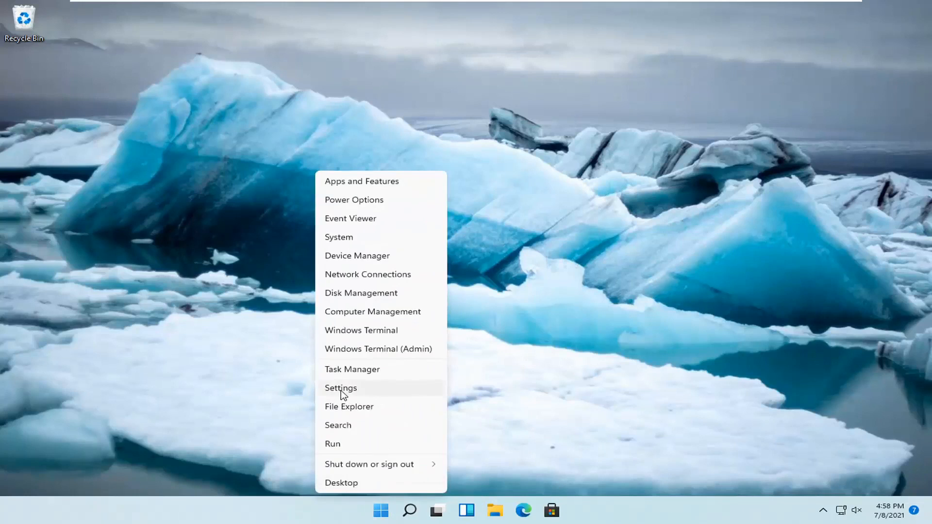
pyautogui.click(341, 387)
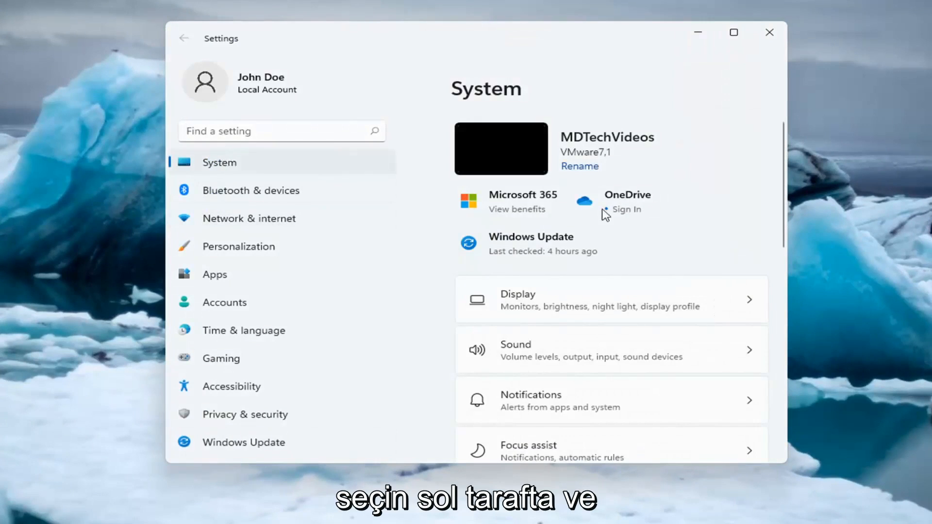
# Step: Reach the Other troubleshooters list from System's Troubleshoot page
pyautogui.scroll(-3)
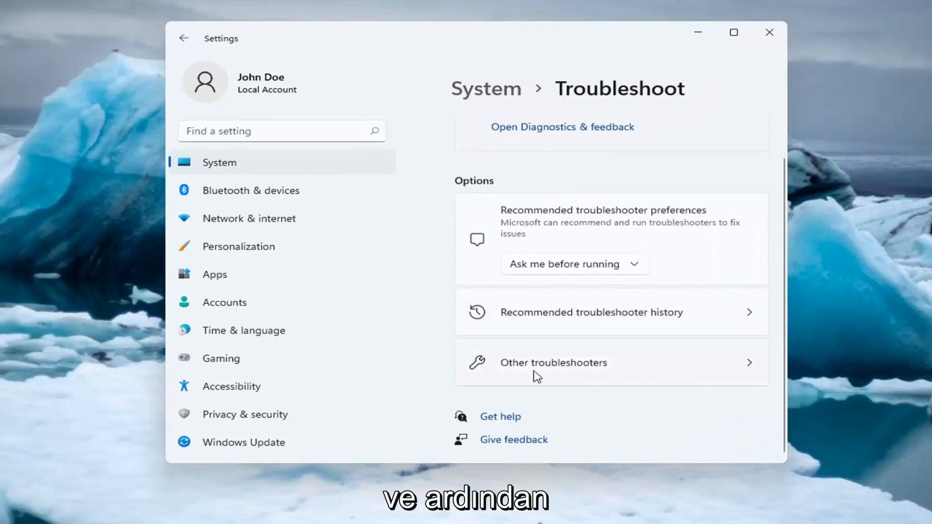
pyautogui.click(553, 363)
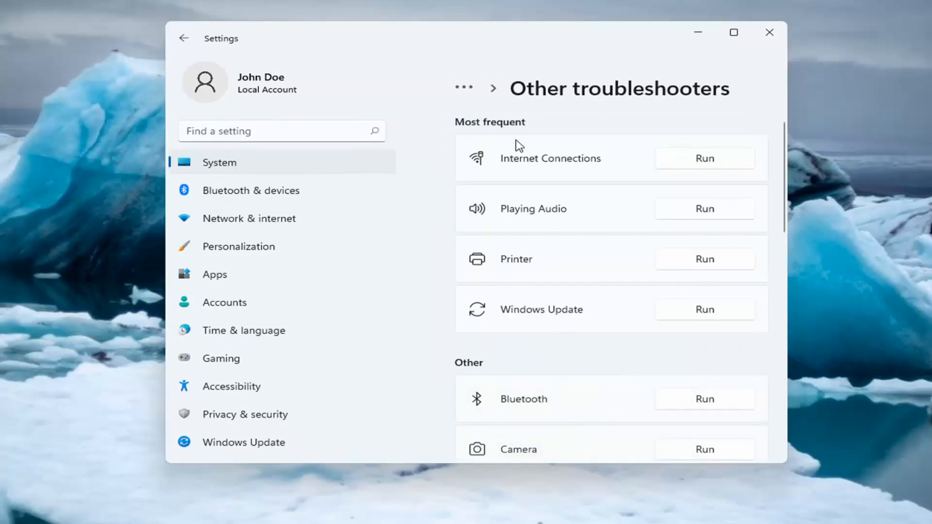
pyautogui.moveTo(554, 169)
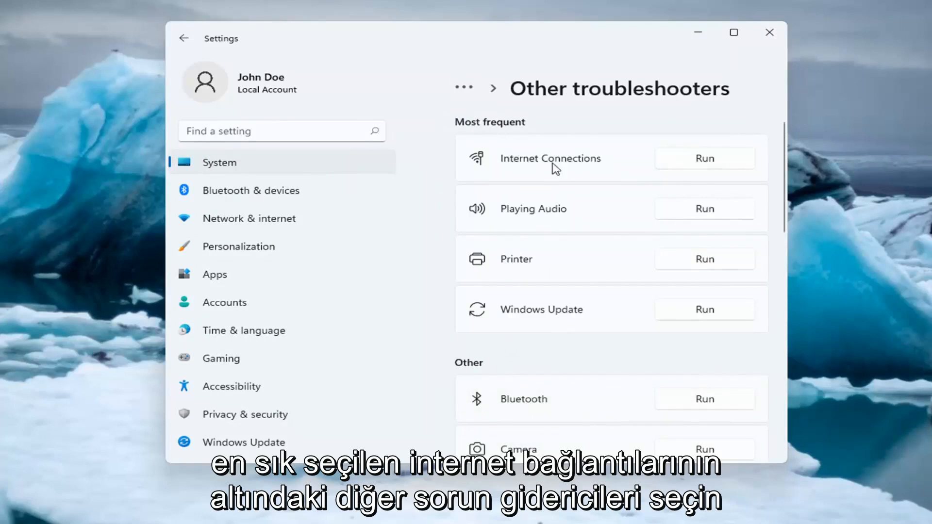
# Step: Run Internet Connections with 'Troubleshoot my connection to the Internet', then close it after no problem is found
pyautogui.click(704, 159)
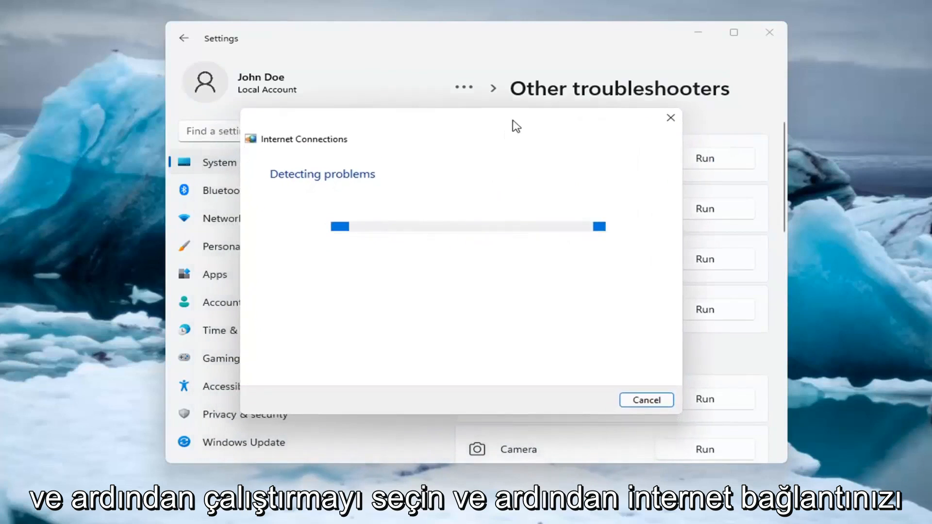
pyautogui.moveTo(802, 226)
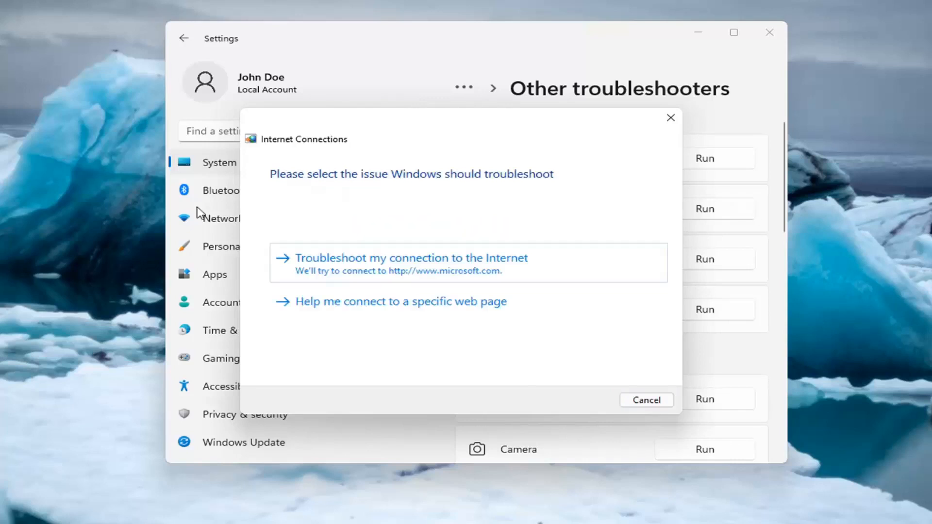
pyautogui.moveTo(396, 276)
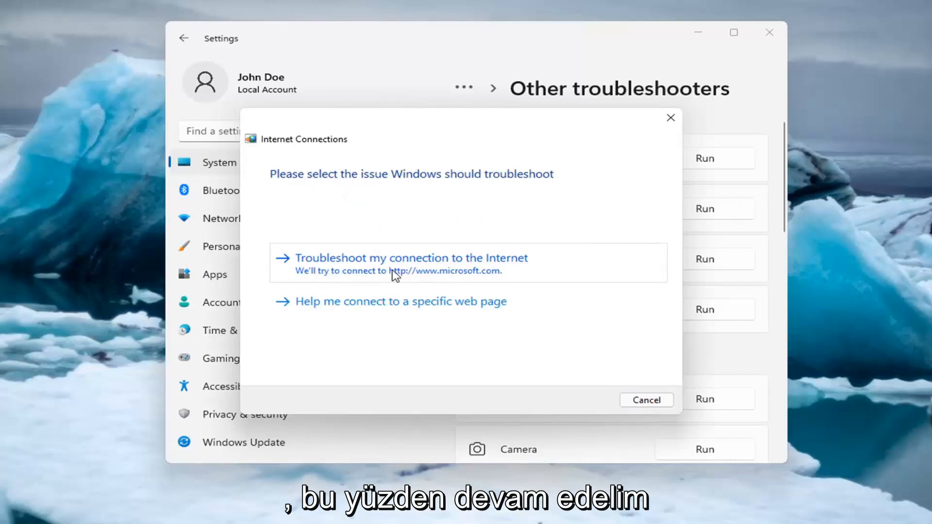
pyautogui.click(411, 257)
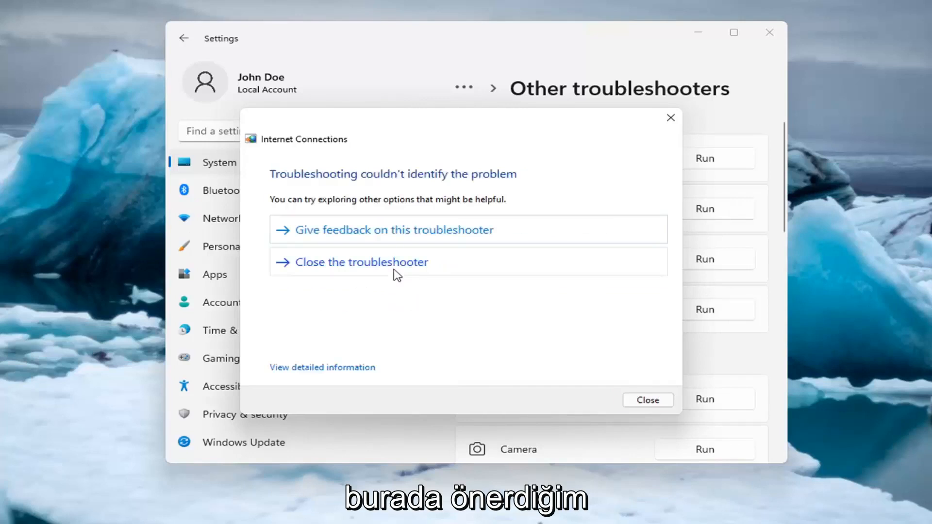
pyautogui.moveTo(410, 223)
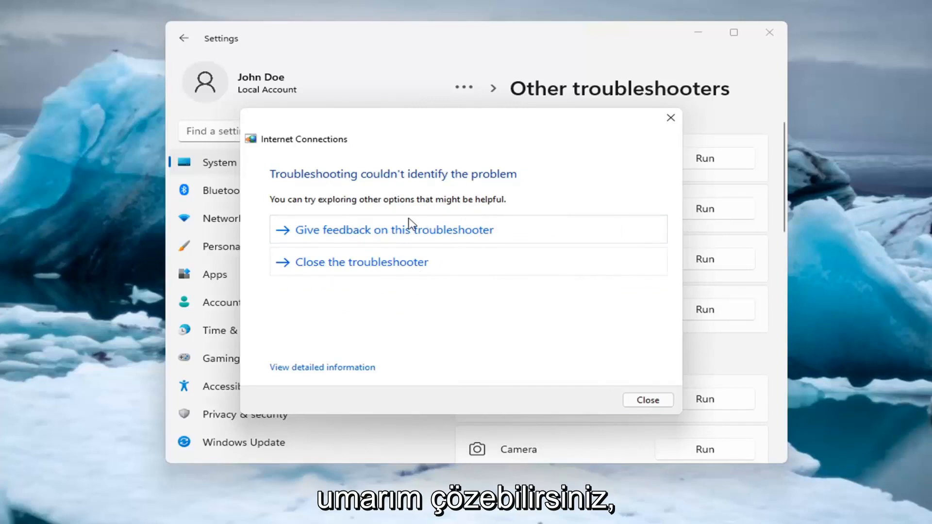
pyautogui.moveTo(494, 269)
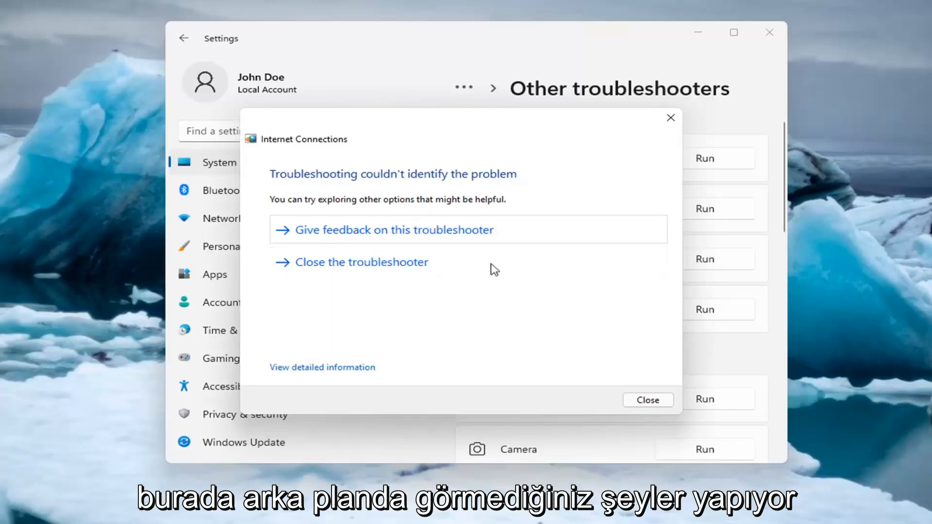
pyautogui.moveTo(670, 118)
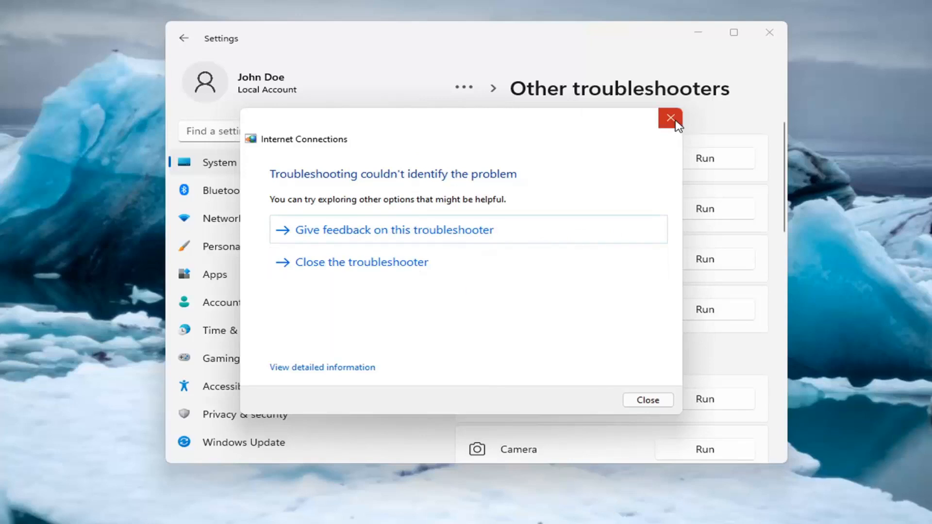
pyautogui.click(670, 117)
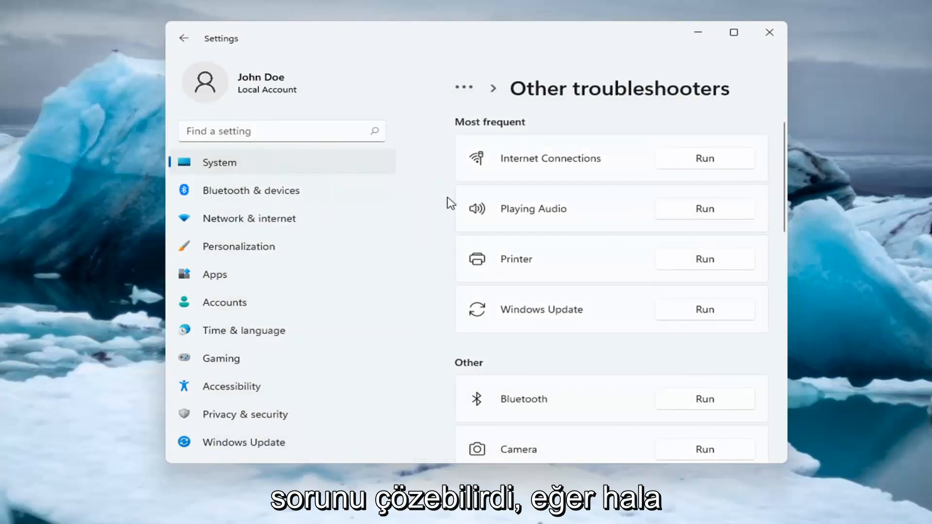
pyautogui.moveTo(313, 195)
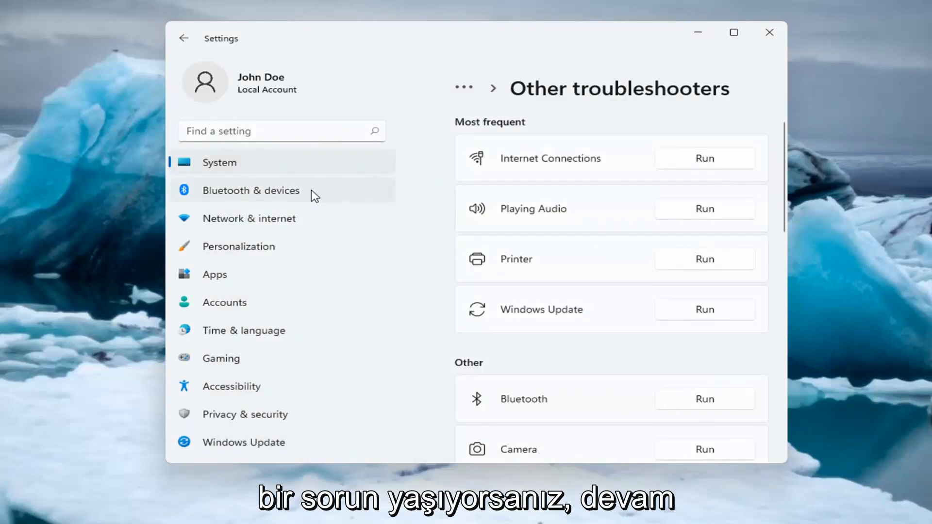
pyautogui.moveTo(249, 218)
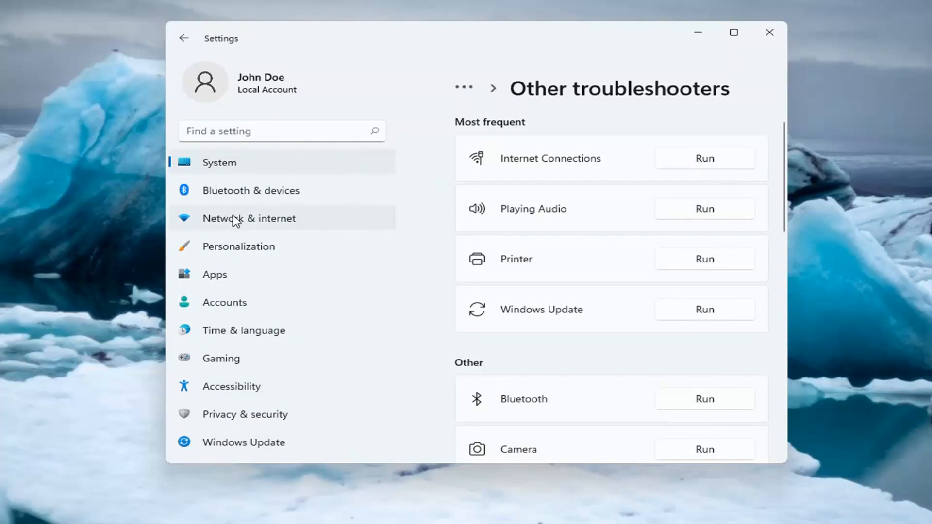
# Step: Go to Network & internet and reach the Network reset page via Advanced network settings
pyautogui.click(248, 218)
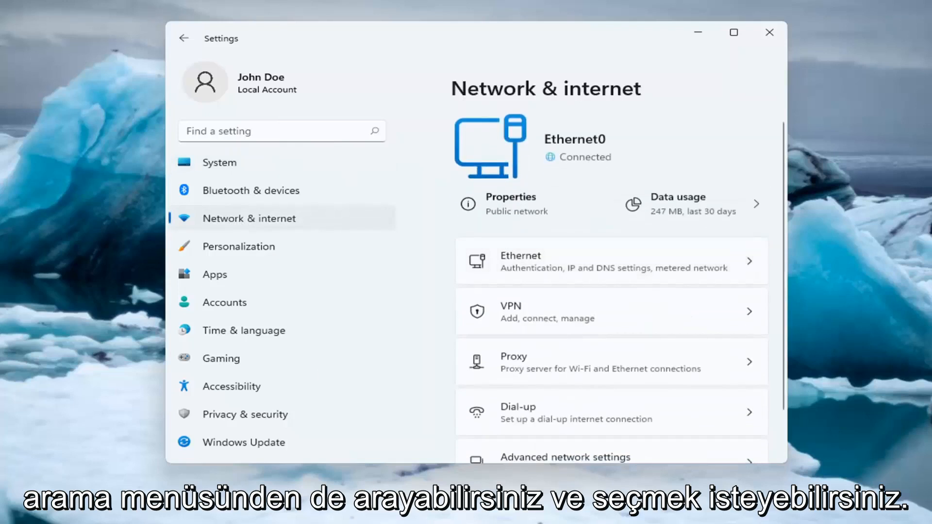
pyautogui.scroll(-3)
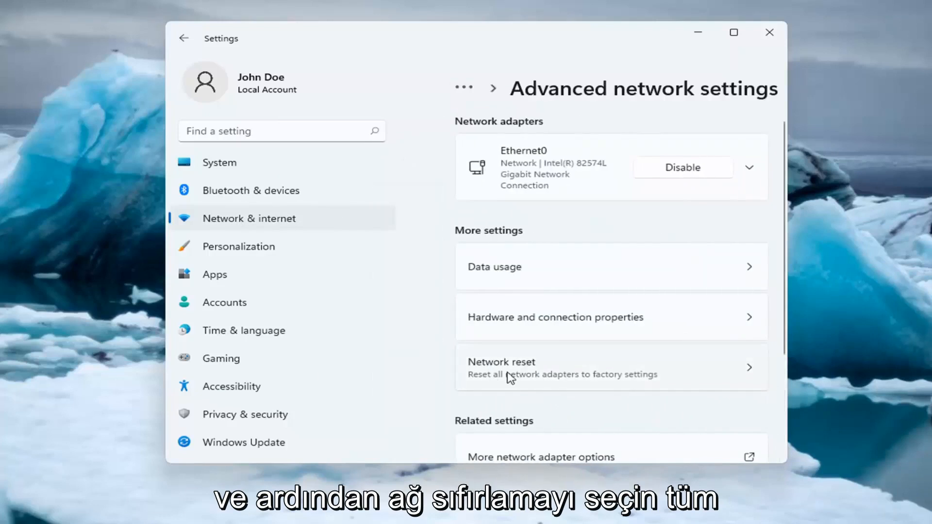
pyautogui.moveTo(589, 390)
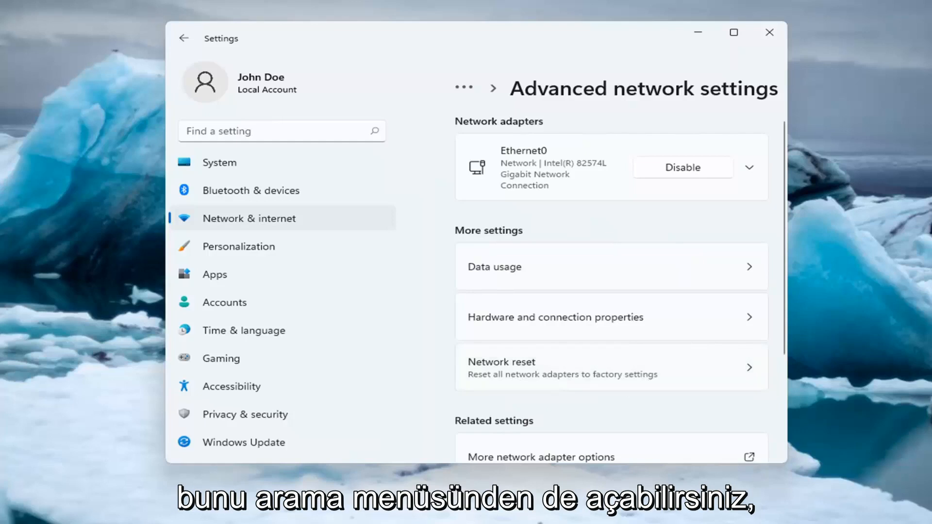
pyautogui.click(501, 367)
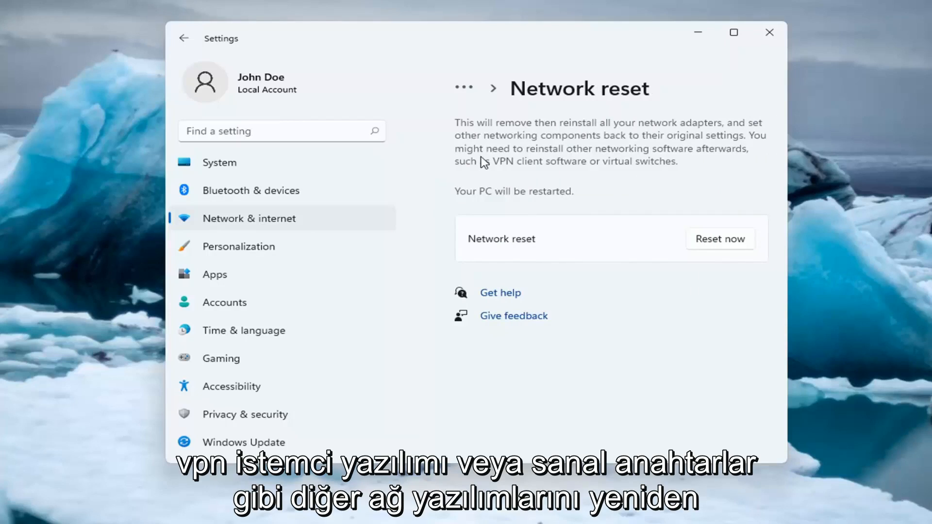
pyautogui.moveTo(512, 200)
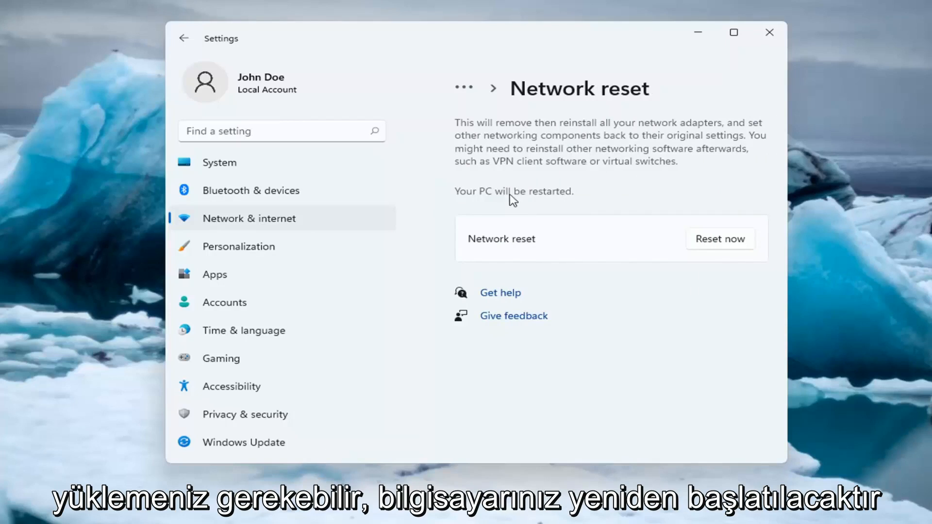
pyautogui.moveTo(492, 321)
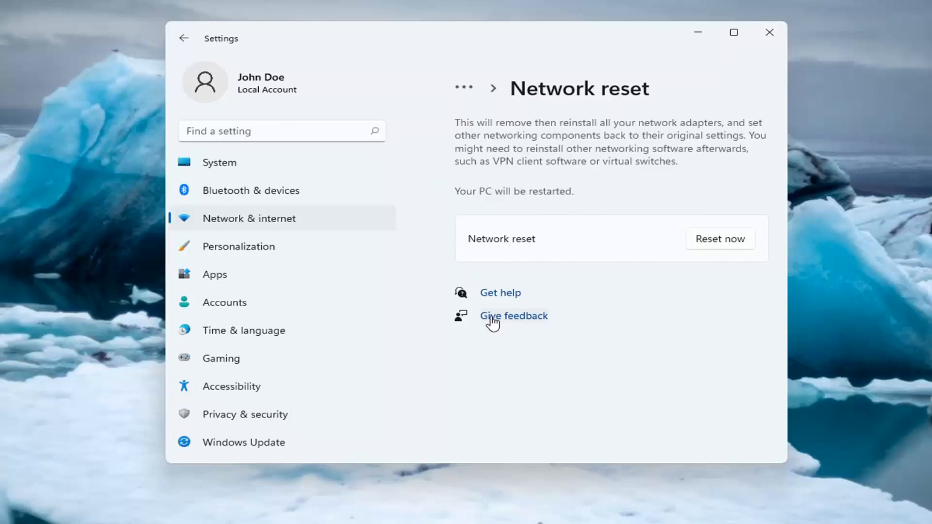
pyautogui.moveTo(526, 345)
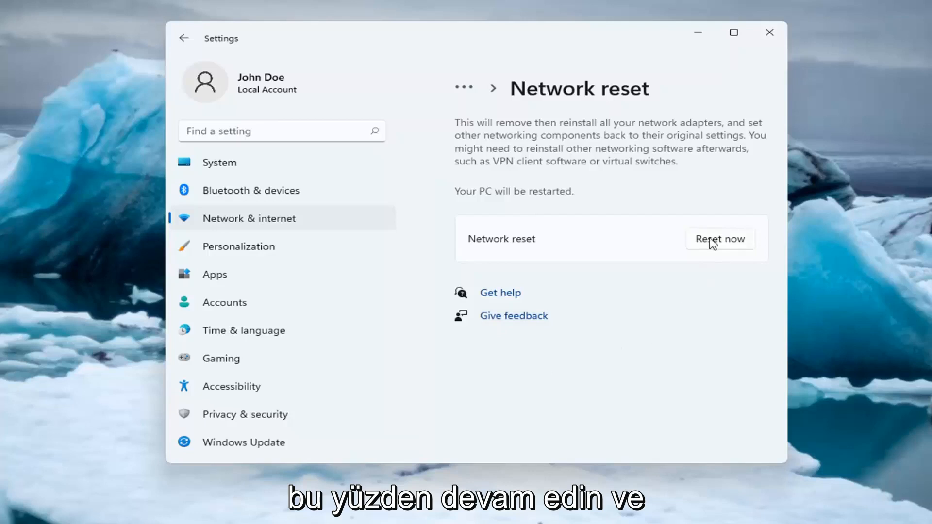
# Step: Run Reset now and confirm Yes to reset all network adapters
pyautogui.click(720, 239)
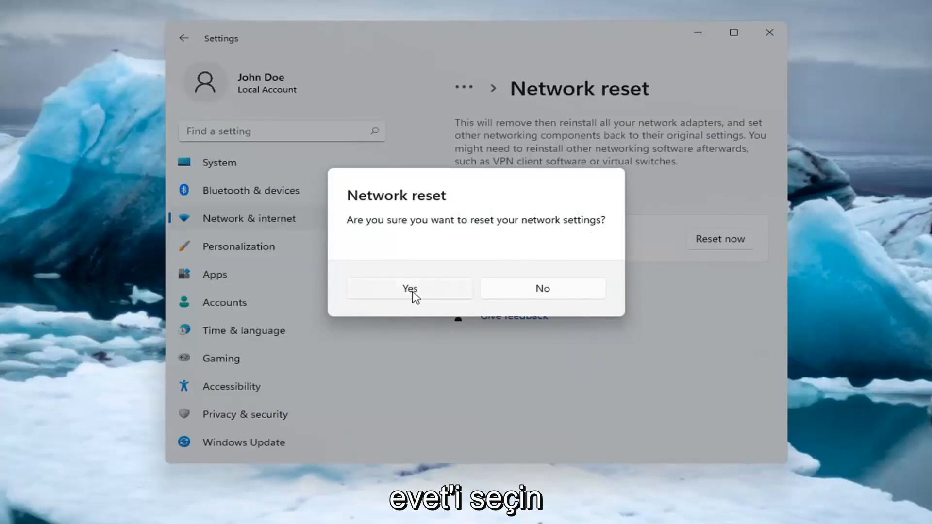
pyautogui.click(410, 289)
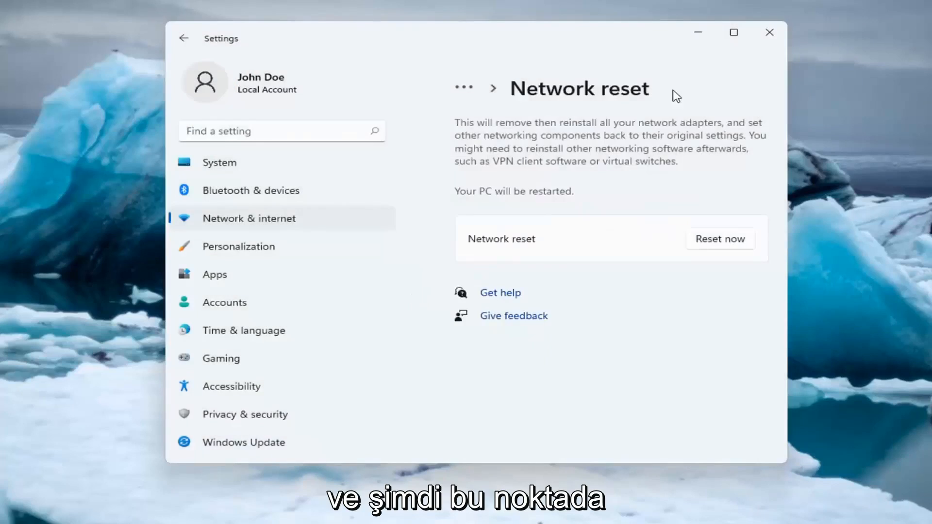
pyautogui.click(720, 239)
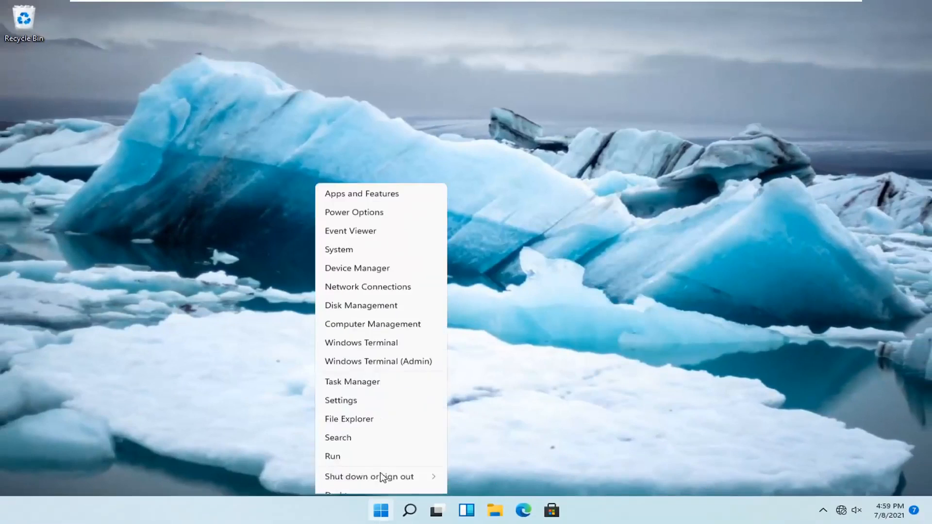
# Step: Restart the PC from the Start quick-link menu so the reset takes effect
pyautogui.click(369, 476)
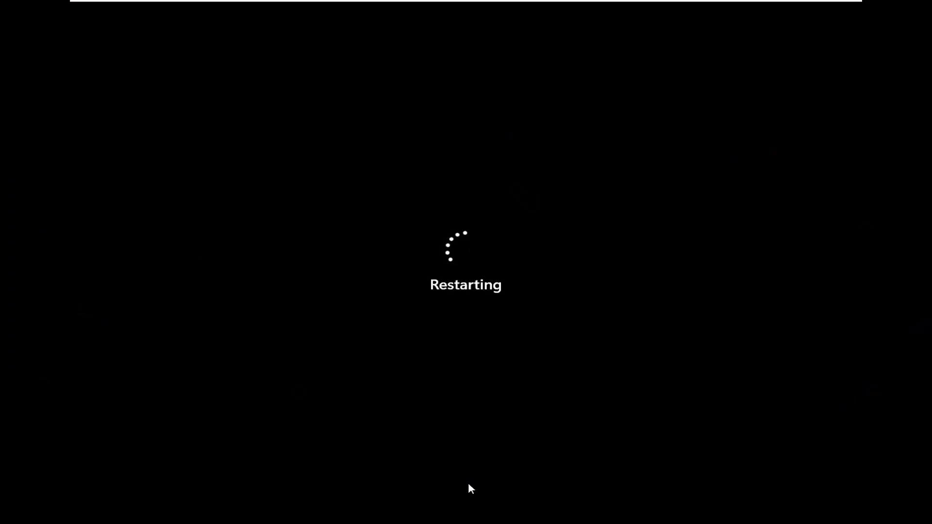